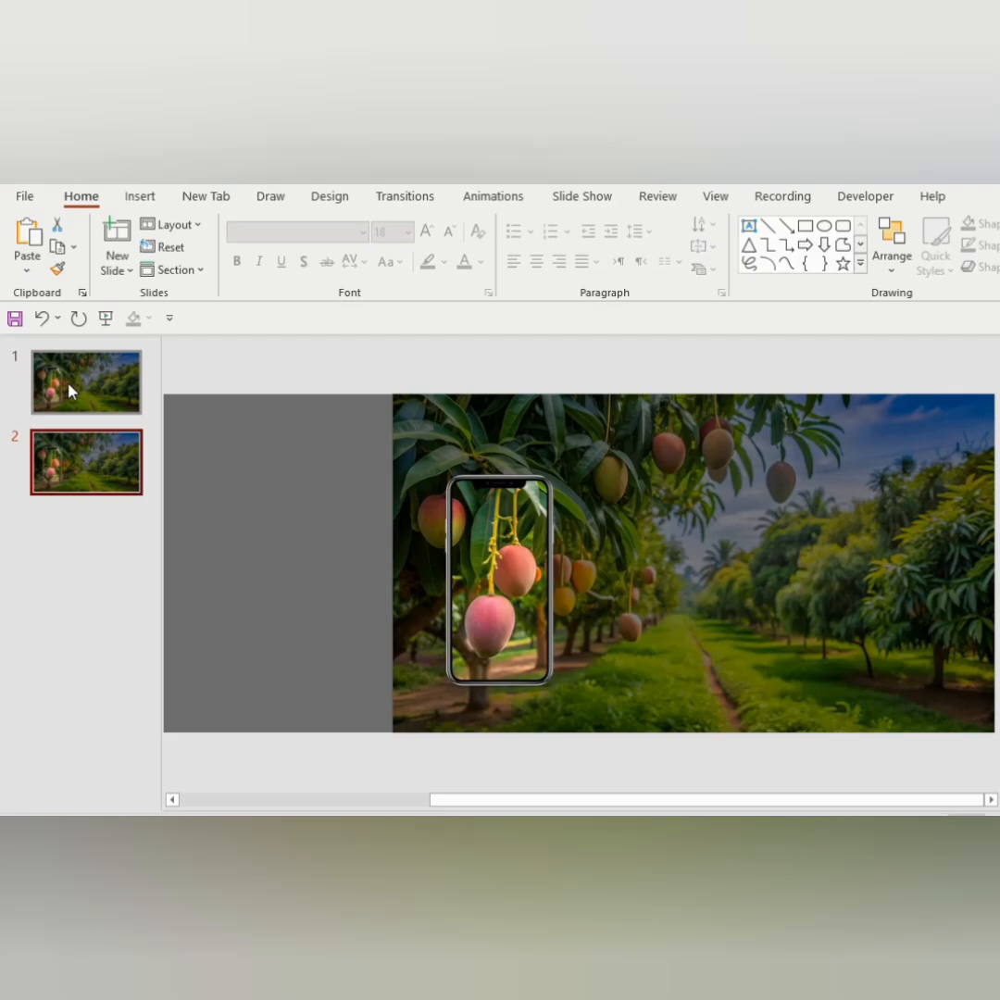
Show slide 1 with the orchard photo beside the blank phone frame, then slide 2.
left_click(85, 383)
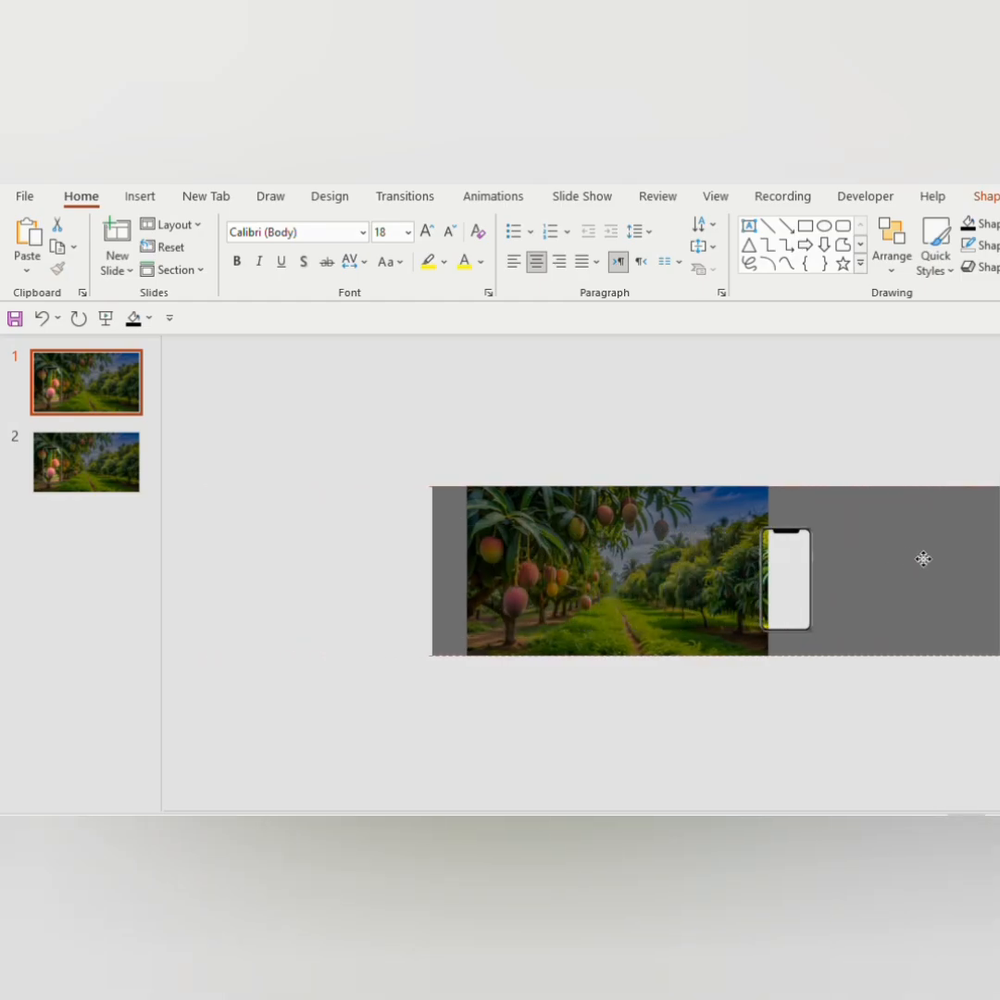
left_click(85, 463)
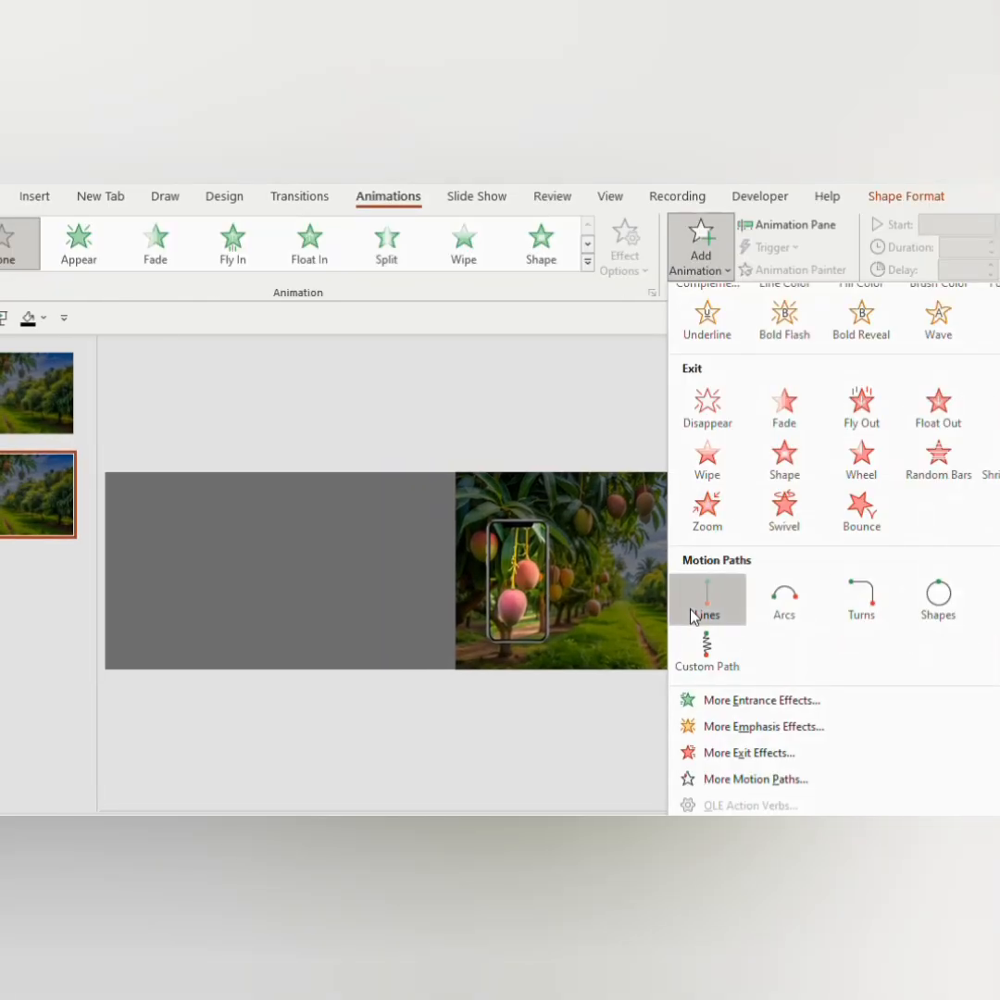
Give the 'MANGO- KING OF FRUITS' title a straight Lines motion path.
left_click(708, 601)
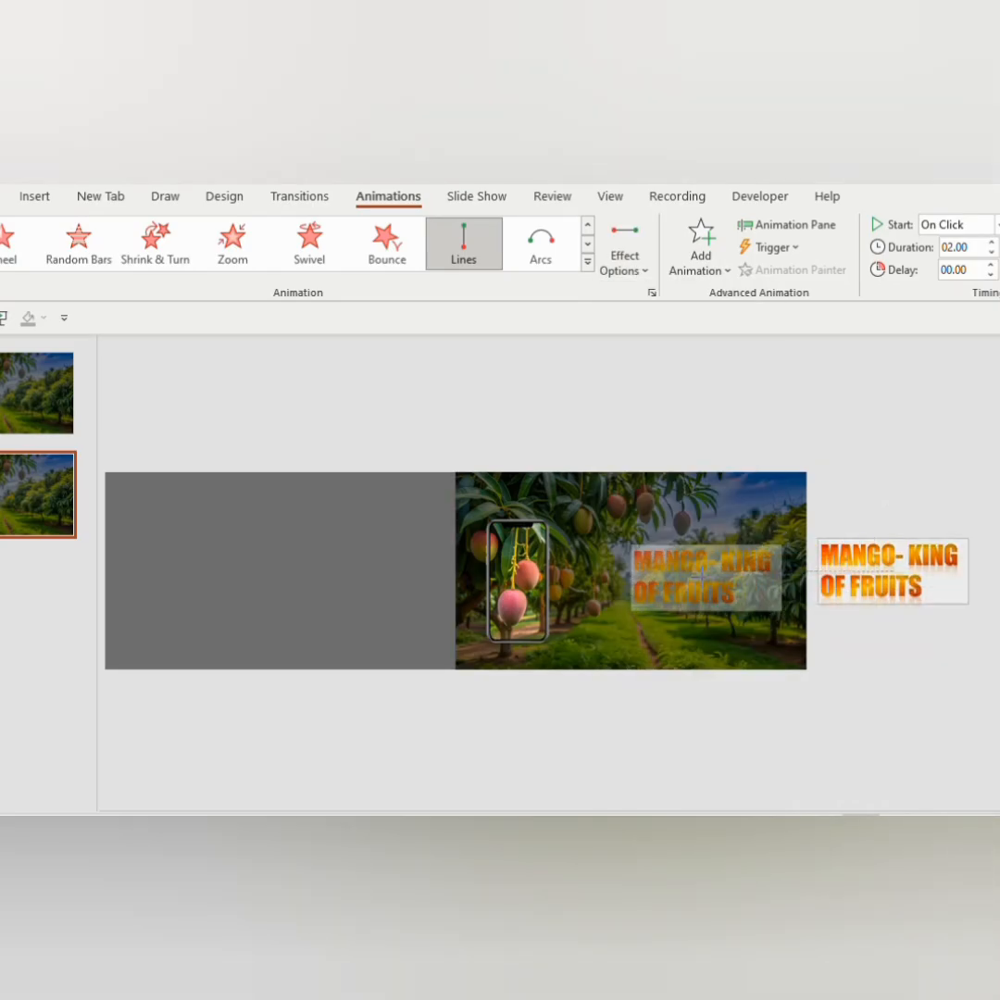
Set the line motion to Smooth start and Bounce end of 1 sec and review its timing.
left_click(789, 226)
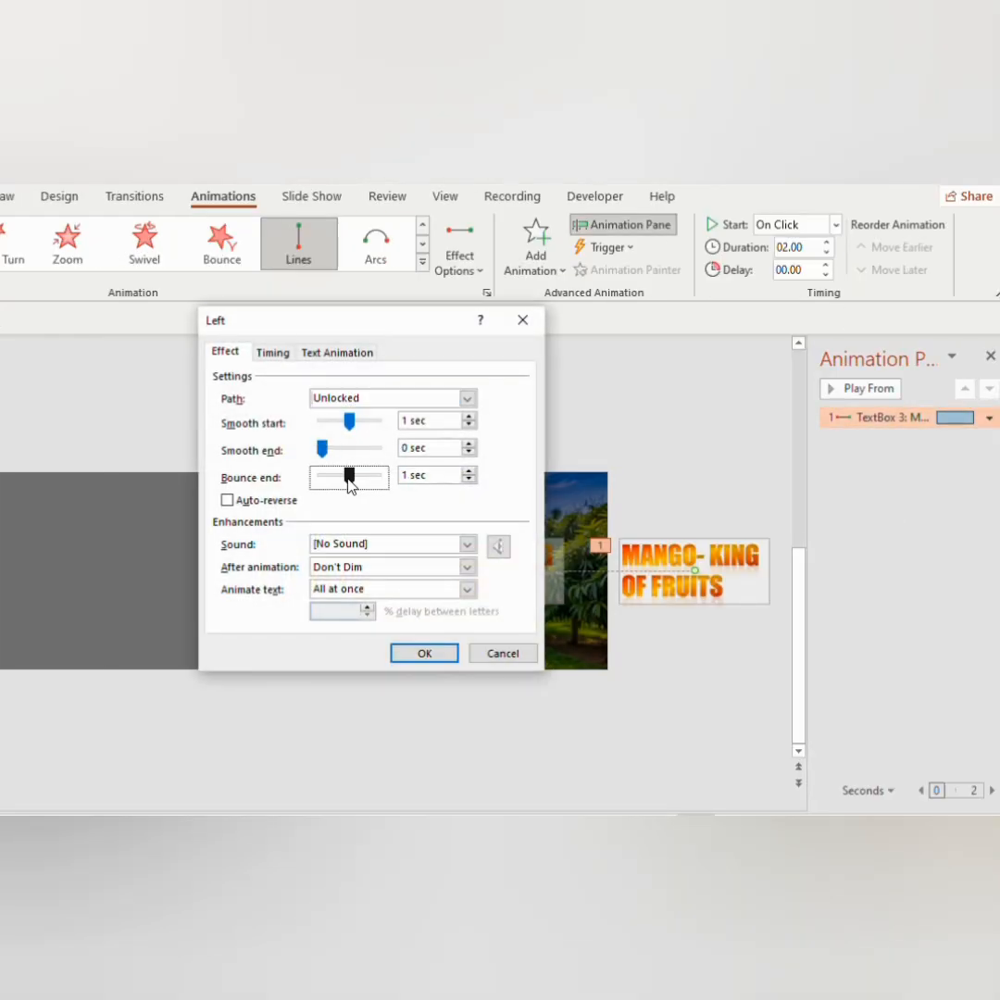
left_click(272, 352)
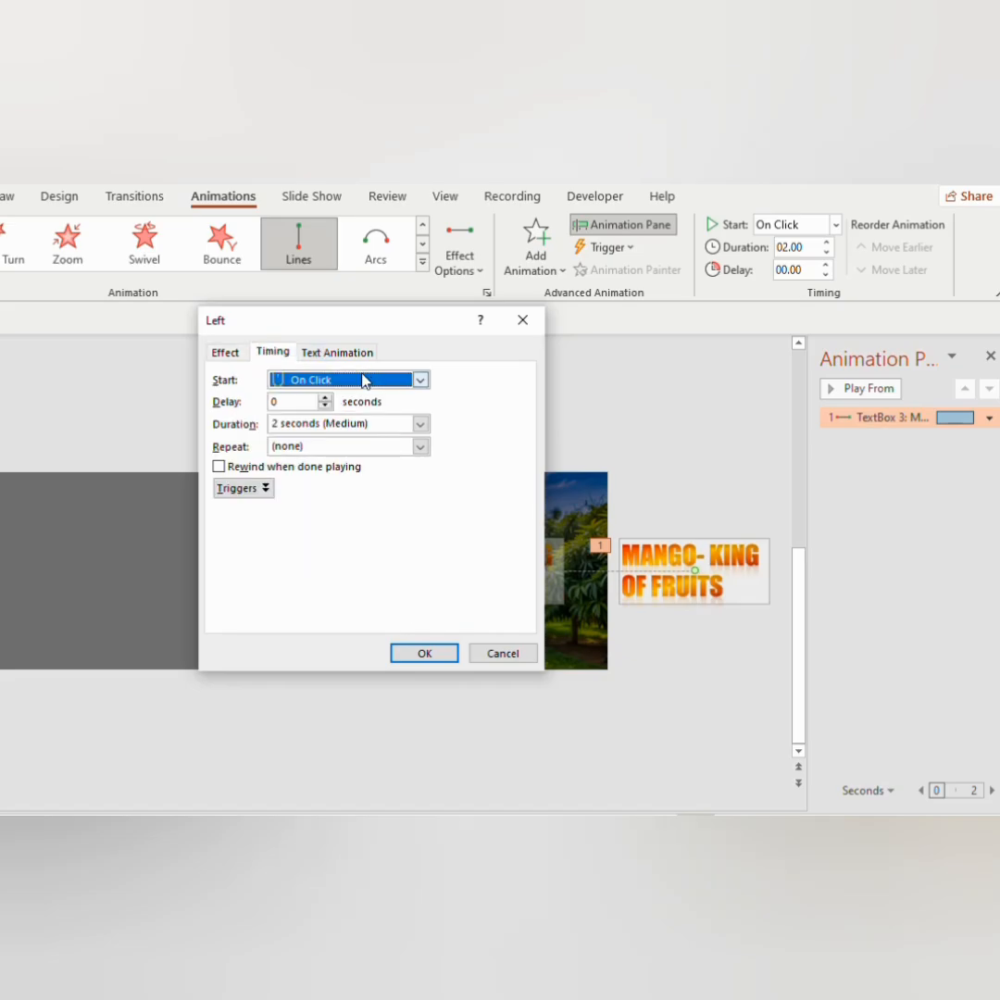
left_click(348, 424)
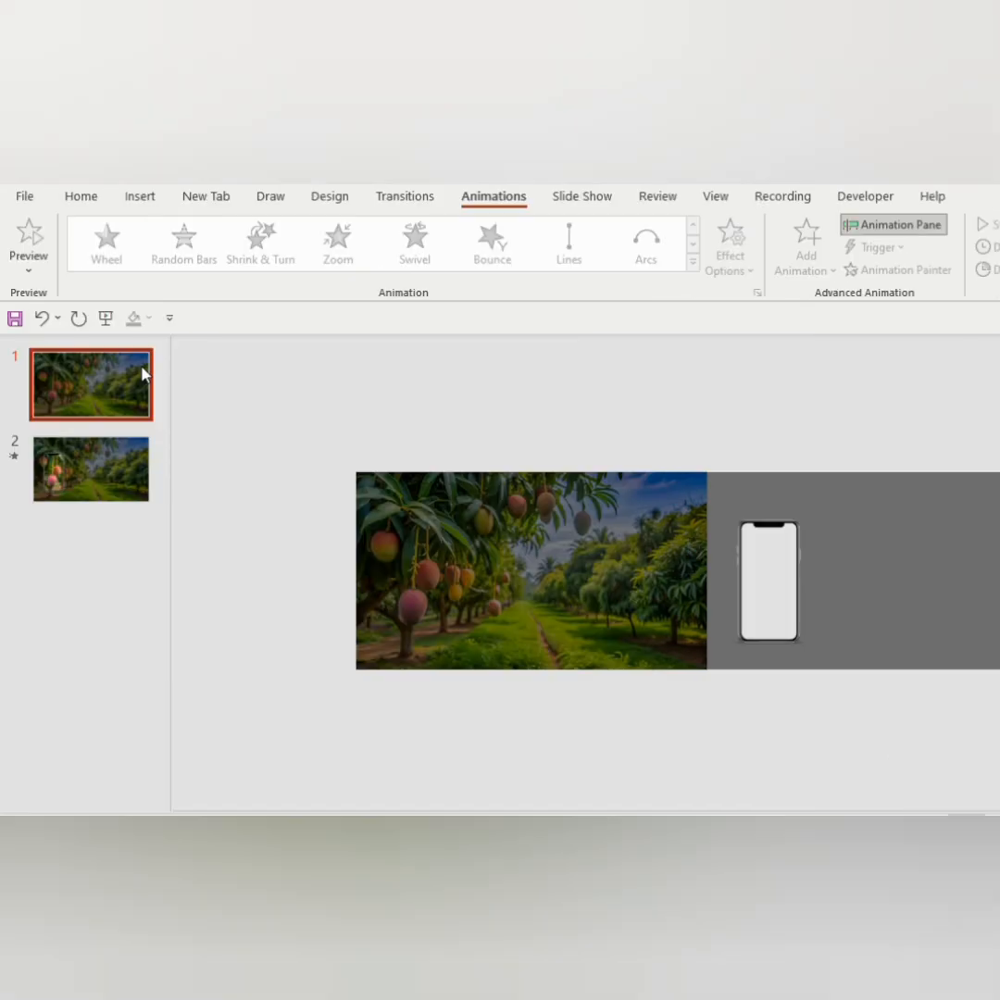
Give slide 2 a Morph transition.
left_click(89, 471)
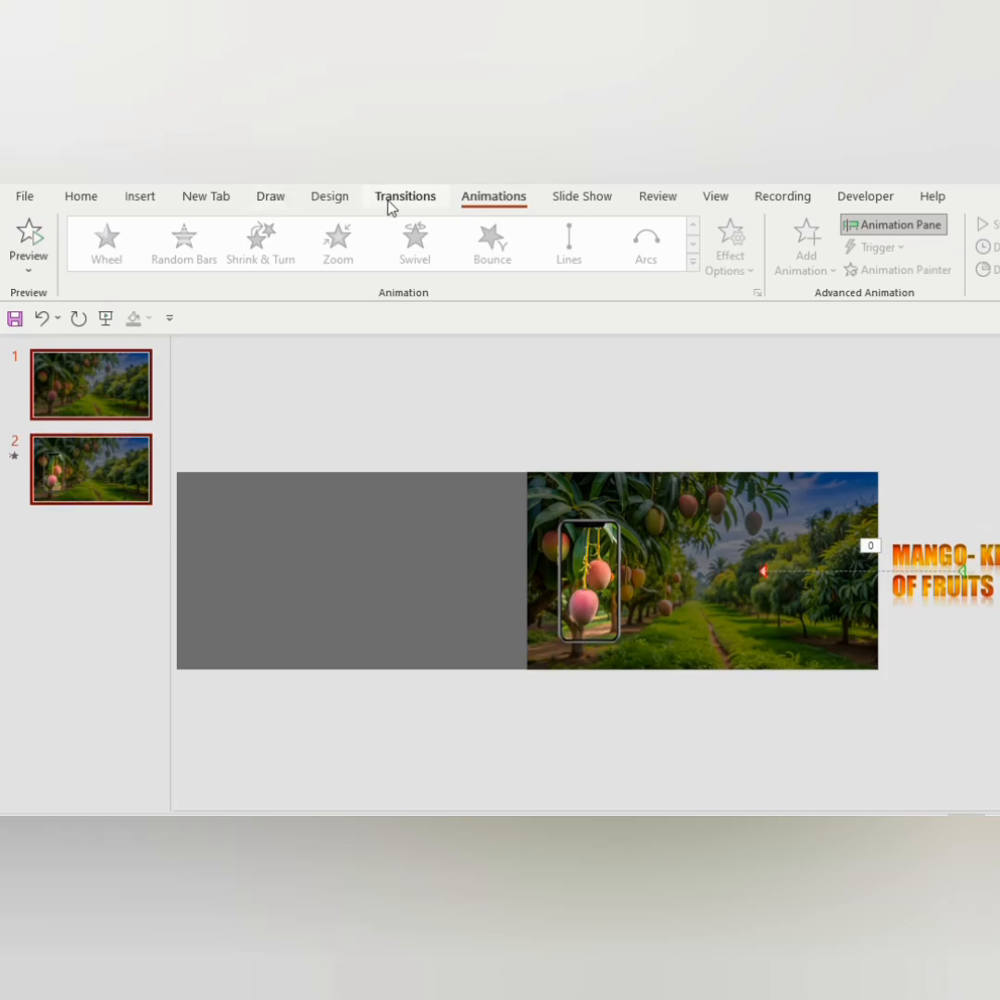
left_click(404, 197)
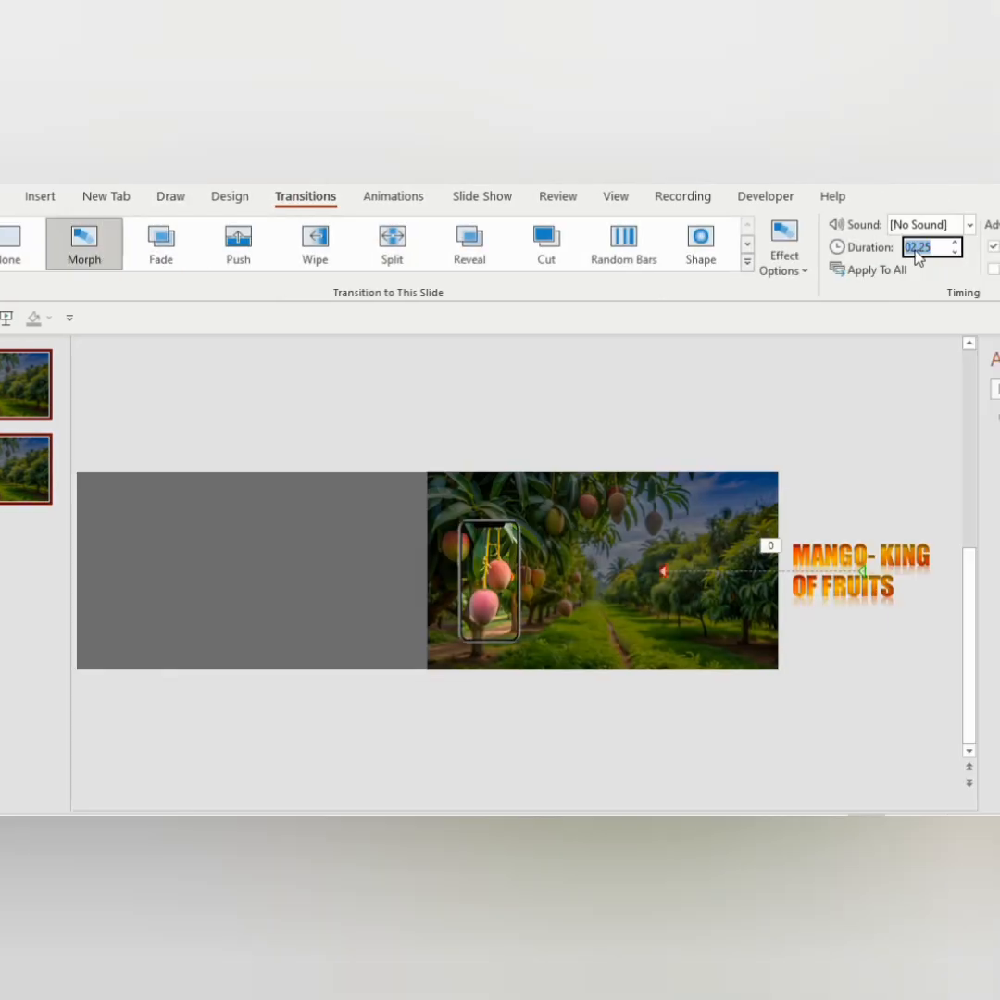